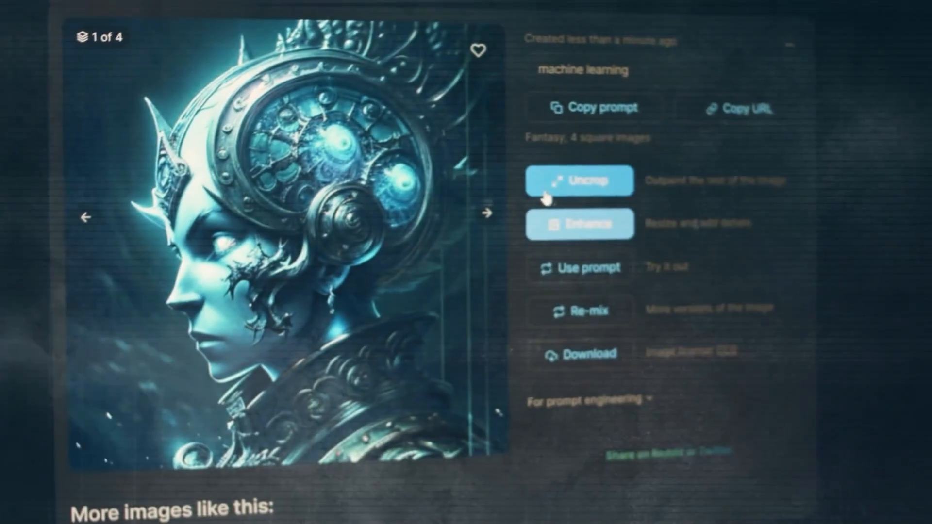
Advance to the second of the four 'machine learning' fantasy portraits (image 2 of 4).
{"action": "left_click", "coordinate": [486, 212]}
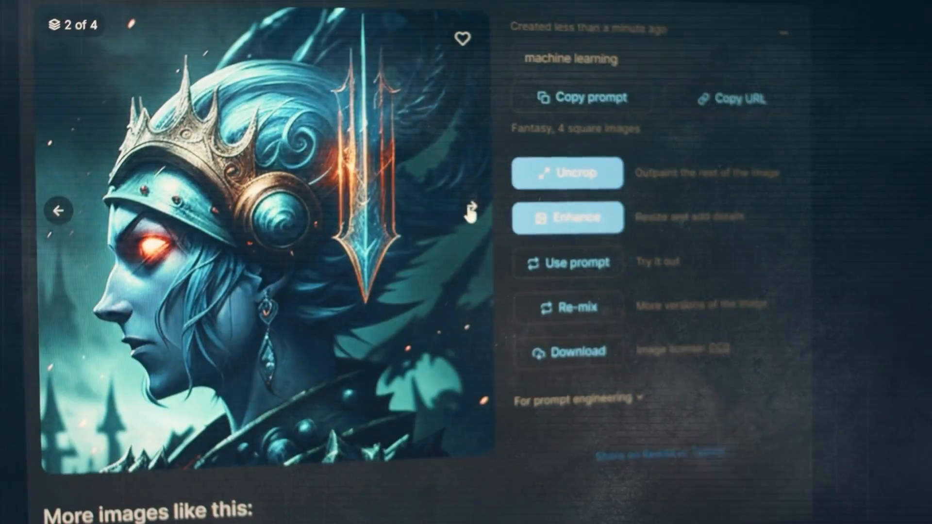